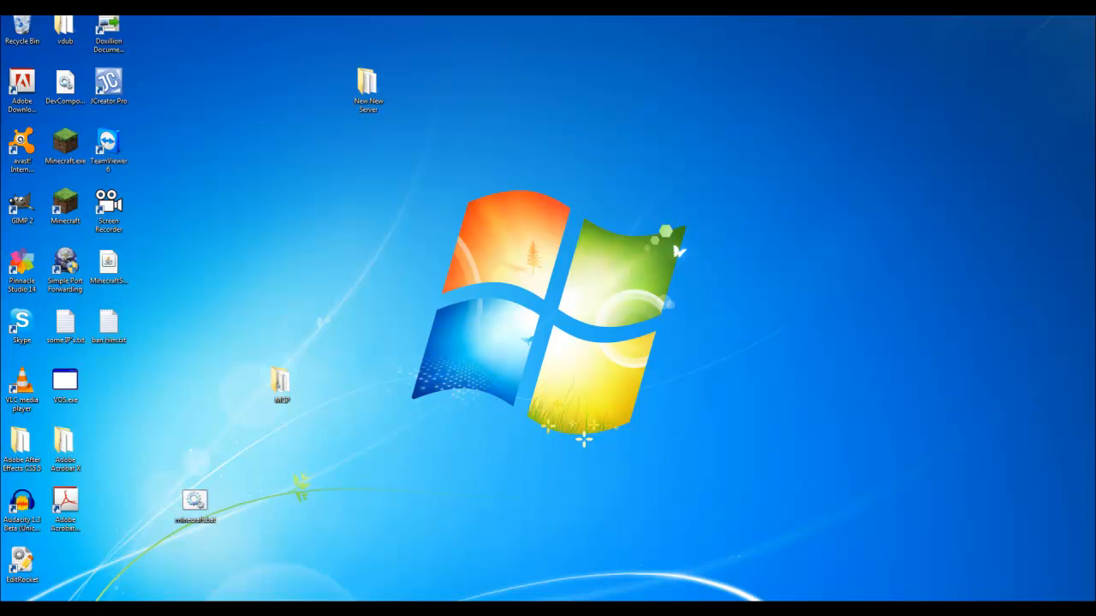
Search the Start menu for 'notepad' and launch Notepad
text(notepa)
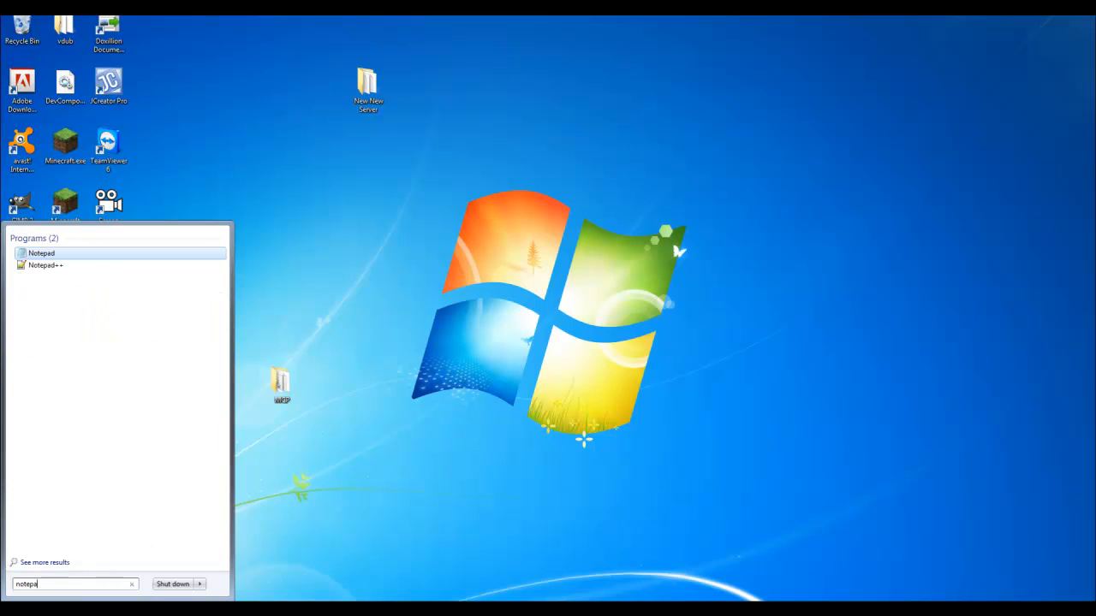
click(41, 253)
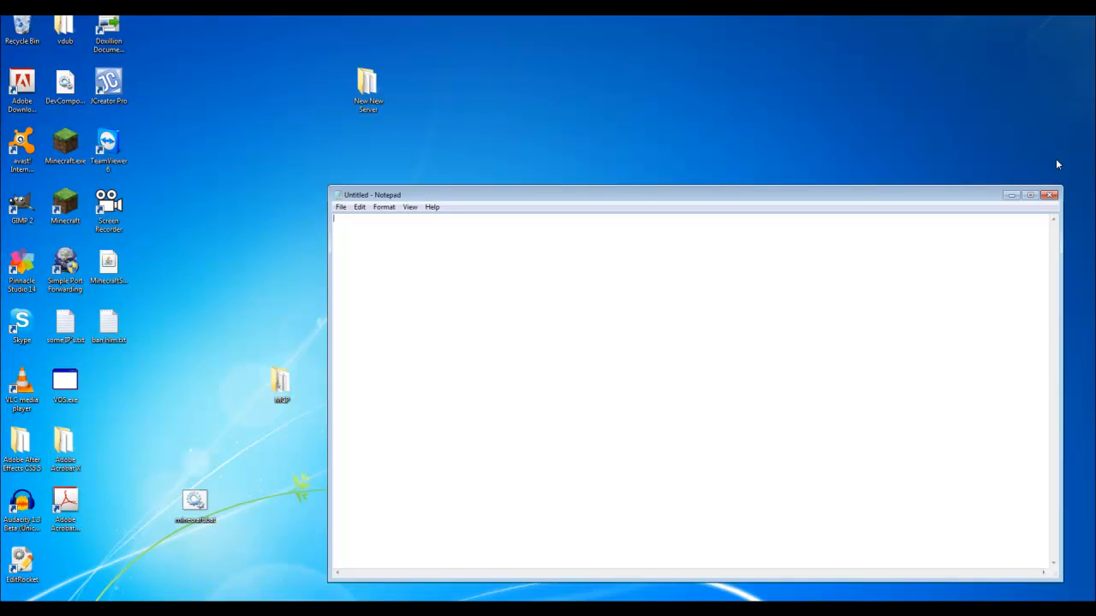
Open minecraft.bat from the desktop for editing in Notepad
right_click(194, 505)
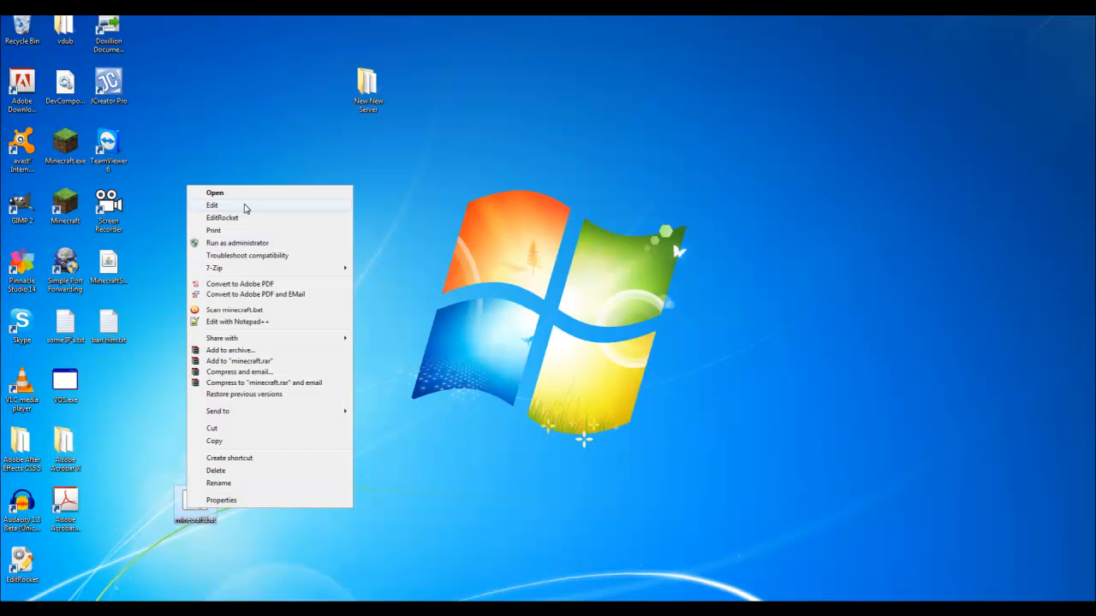
click(212, 205)
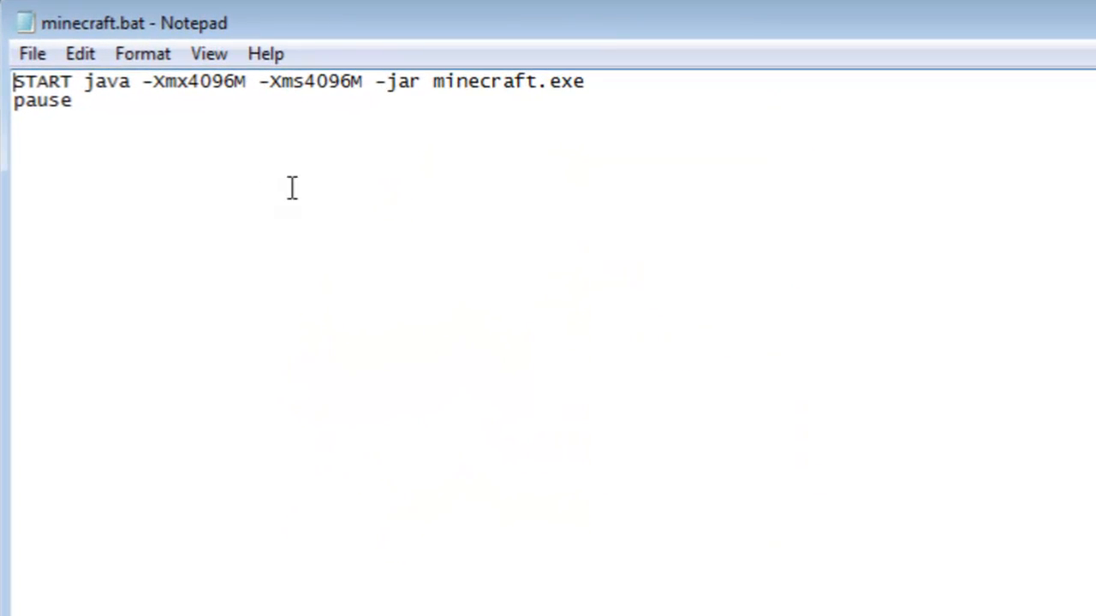
click(77, 101)
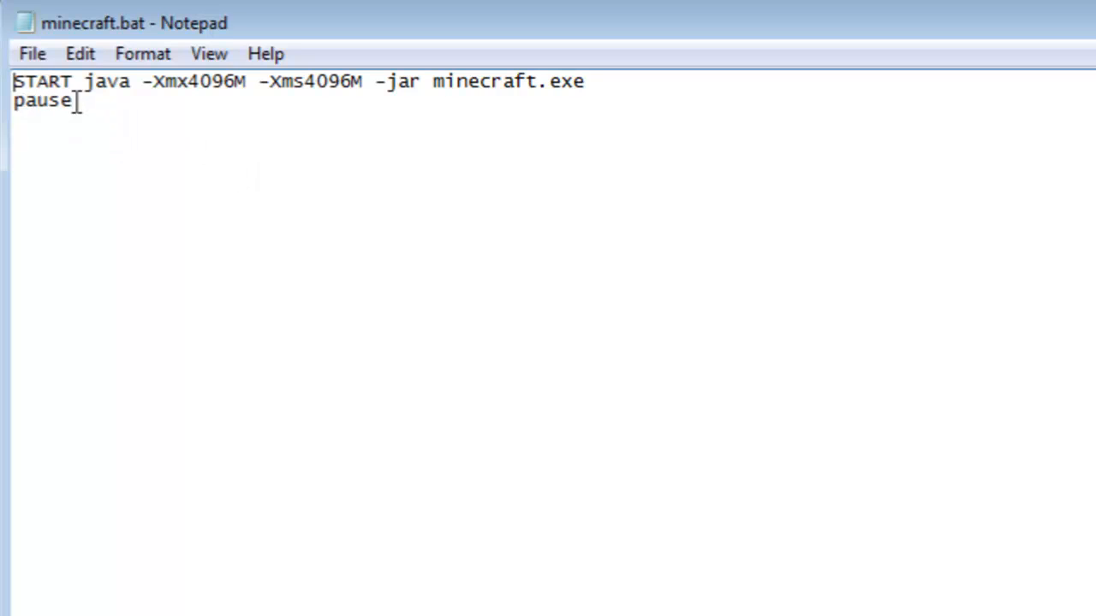
mouse_move(138, 169)
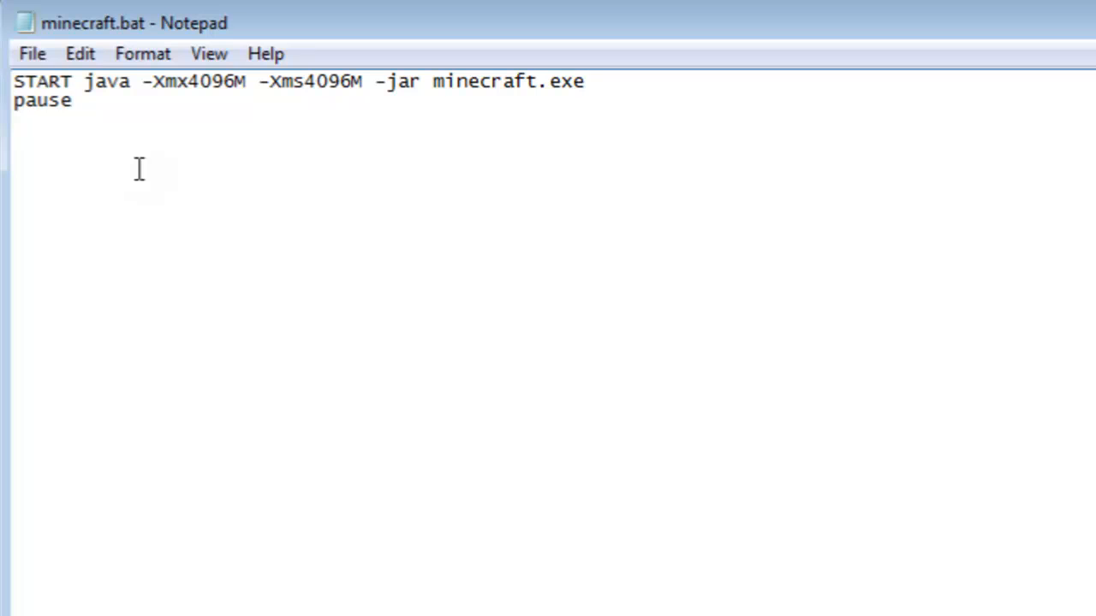
mouse_move(171, 111)
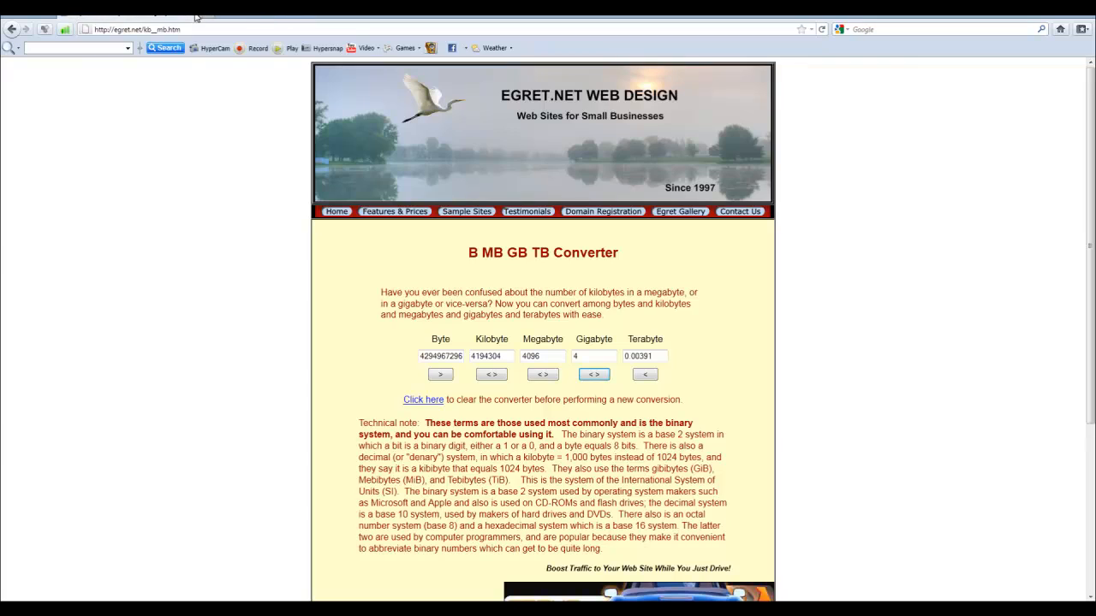
mouse_move(435, 282)
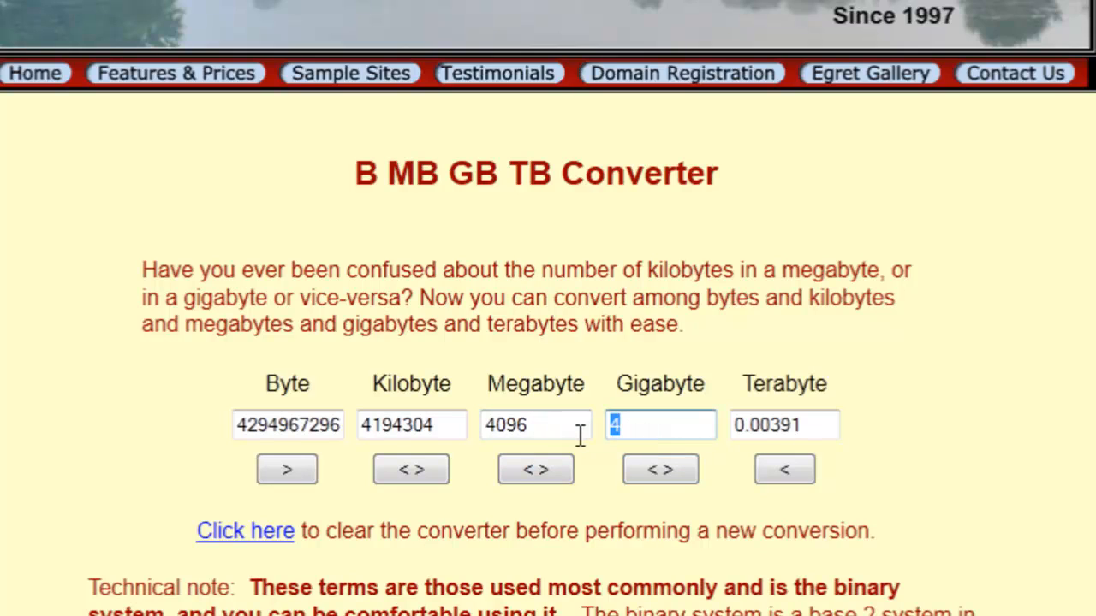
Convert 1024 MB, then 2 GB and 3 GB, to megabytes in the converter
text(1024)
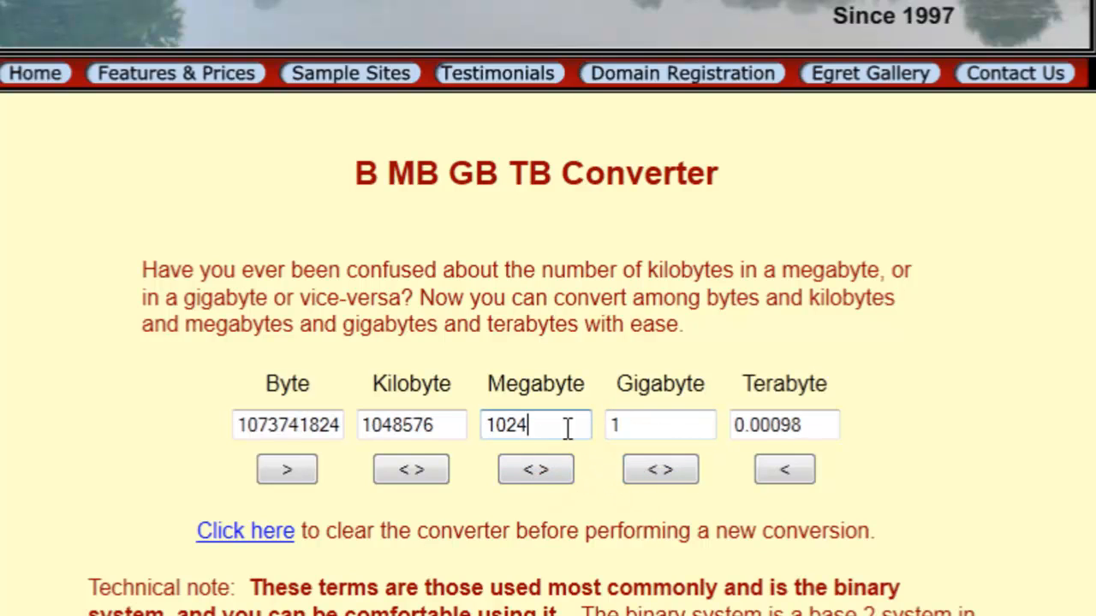
click(660, 425)
text(2)
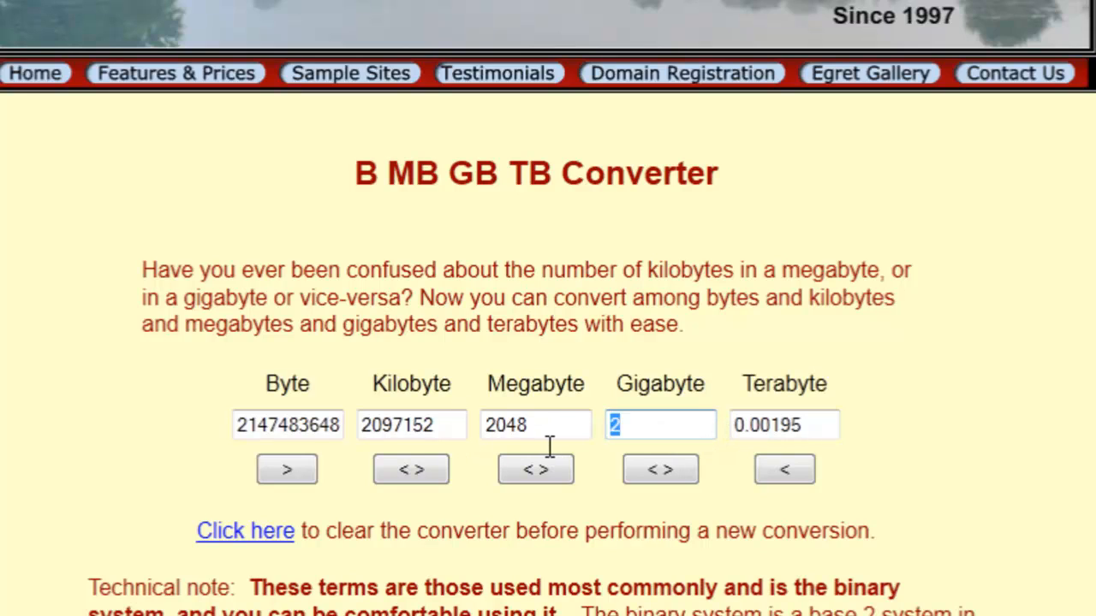
click(660, 469)
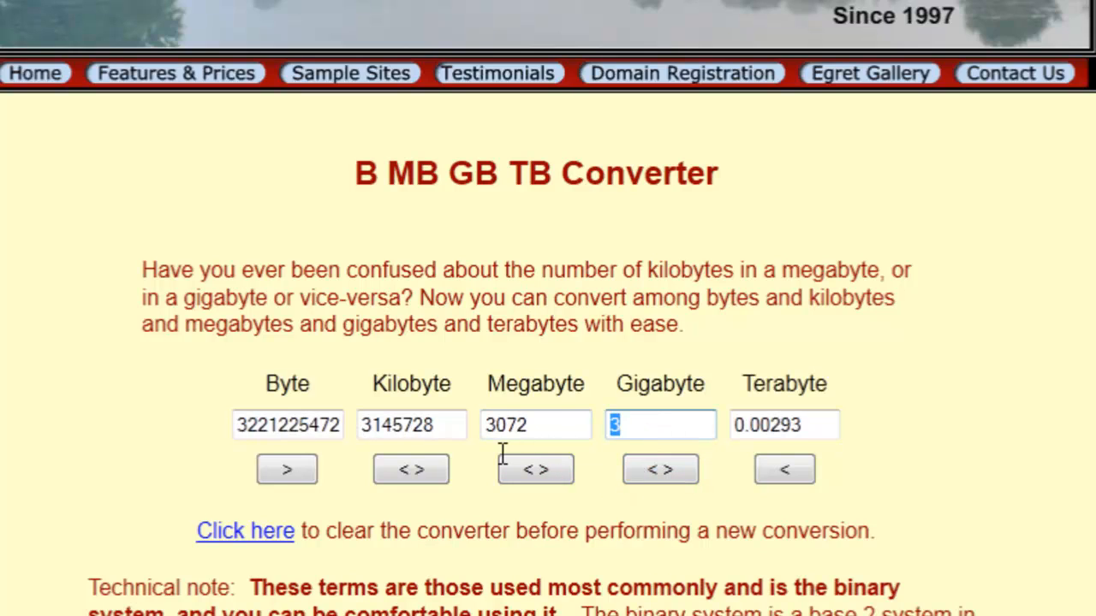
click(659, 469)
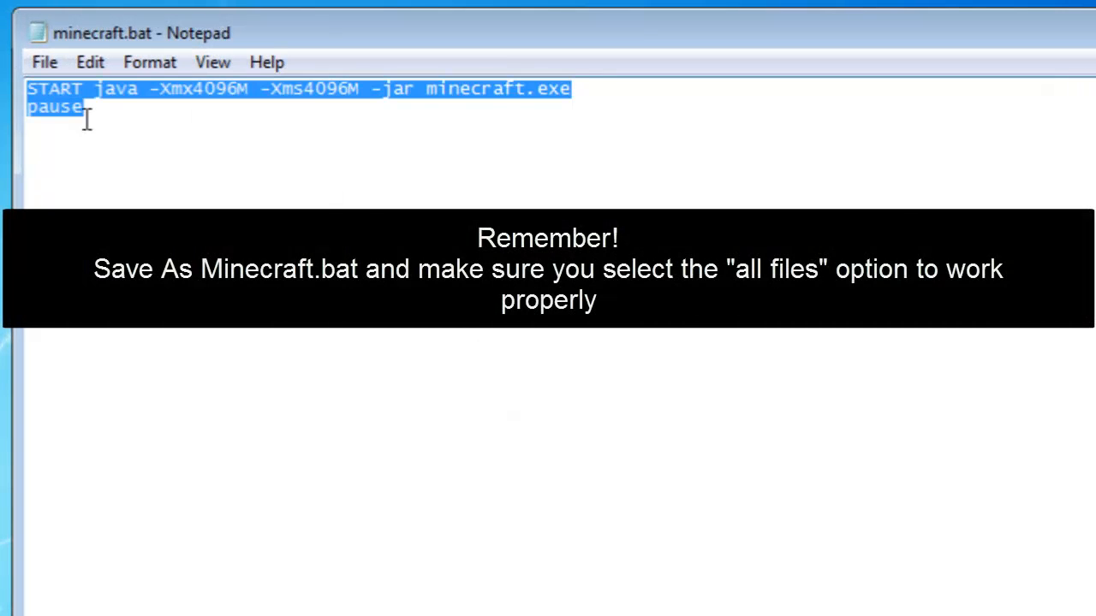
click(320, 179)
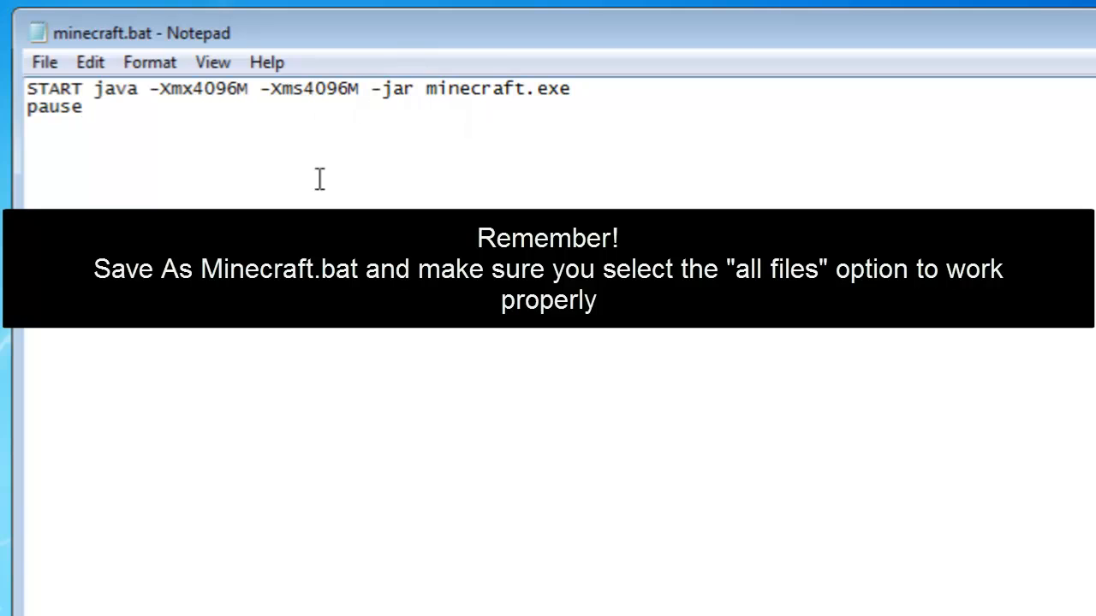
mouse_move(322, 112)
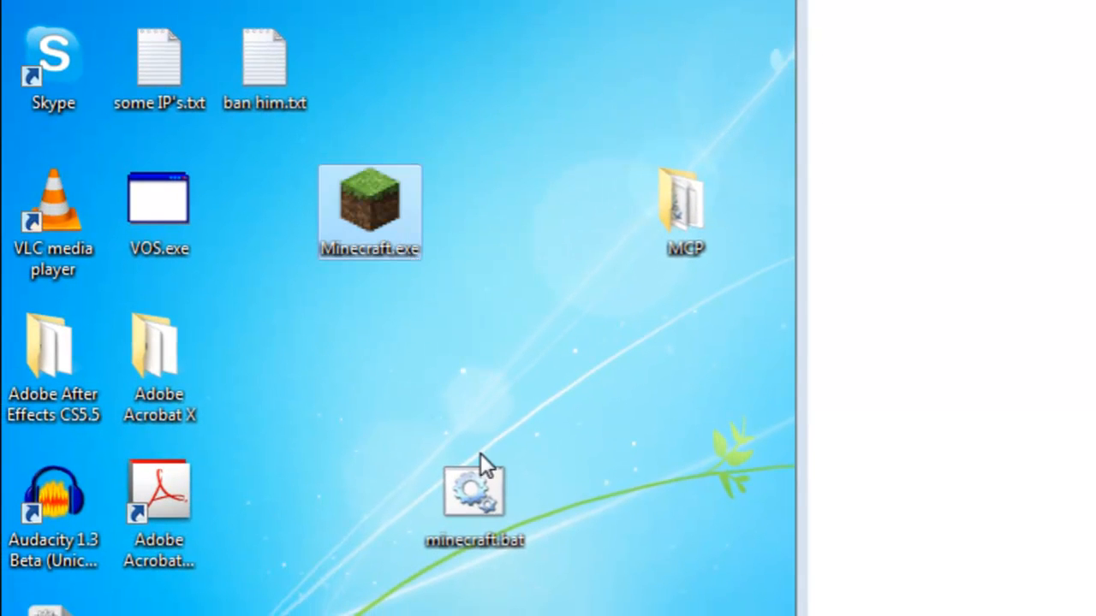
Drag minecraft.bat into the desktop icon column beside VOS.exe
drag(474, 488, 474, 201)
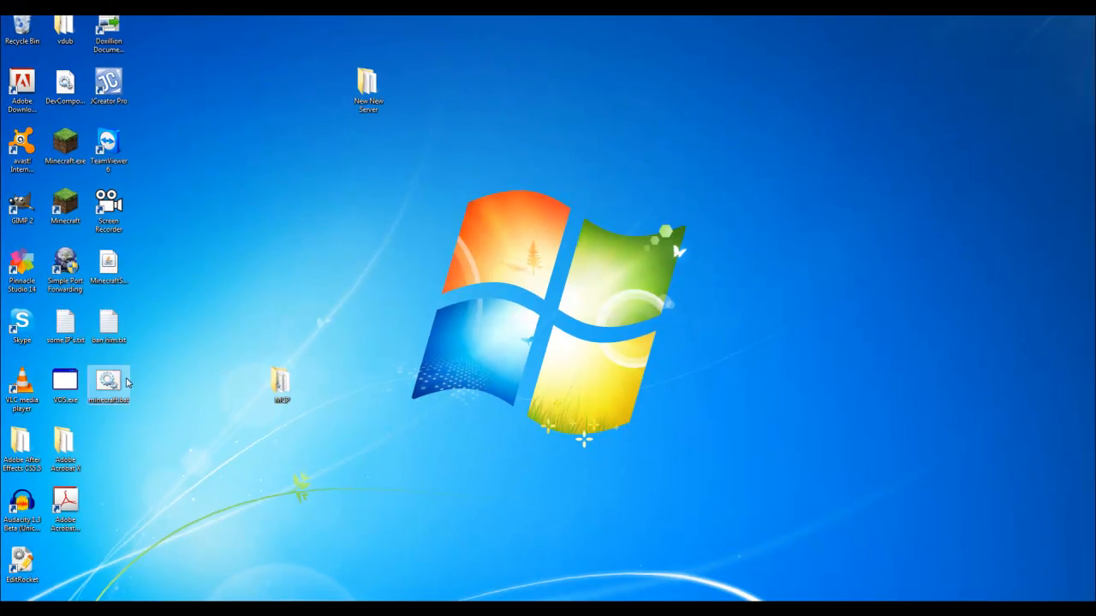
Run minecraft.bat, log in to the launcher, and join a multiplayer server
double_click(109, 381)
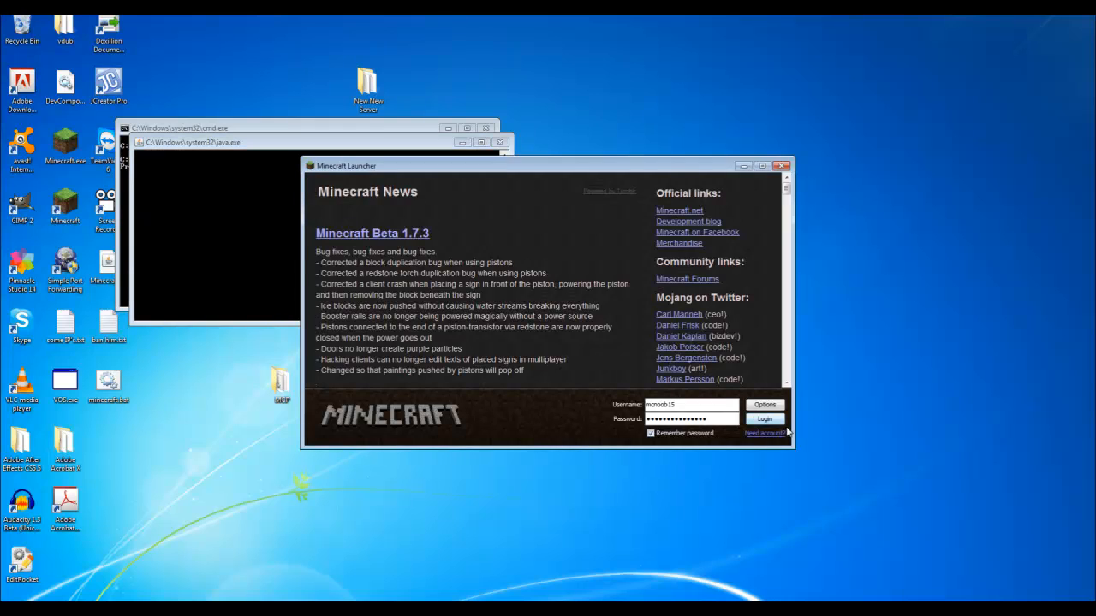
click(762, 419)
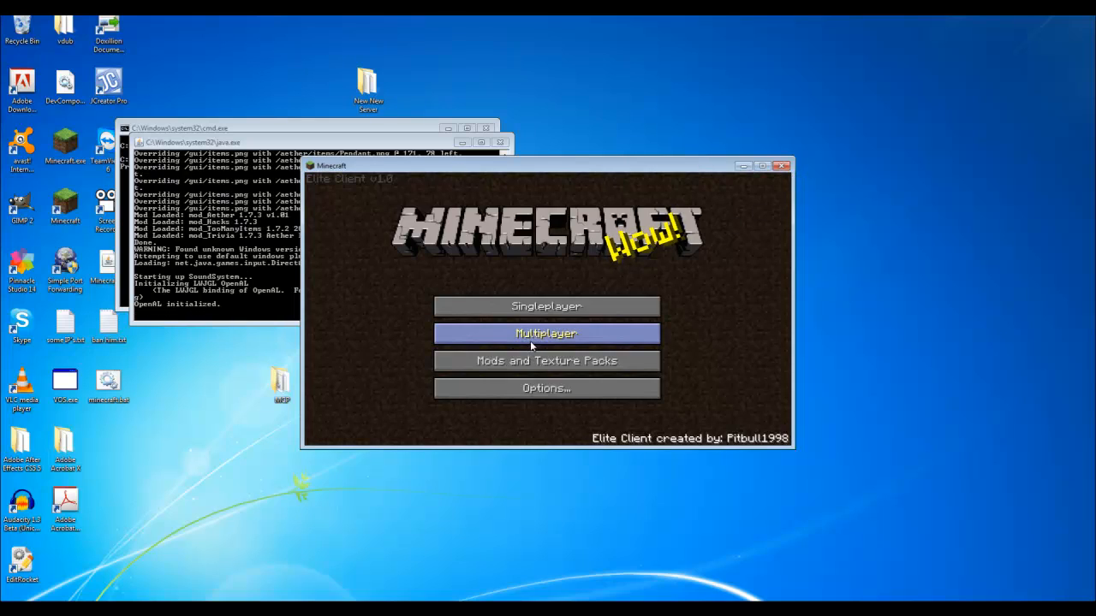
click(546, 333)
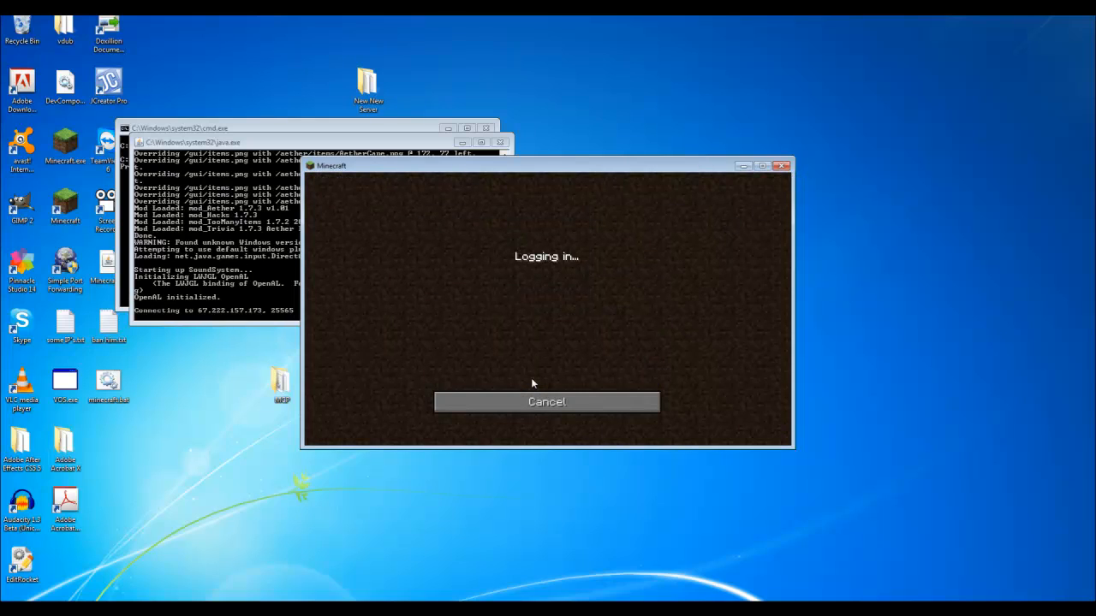